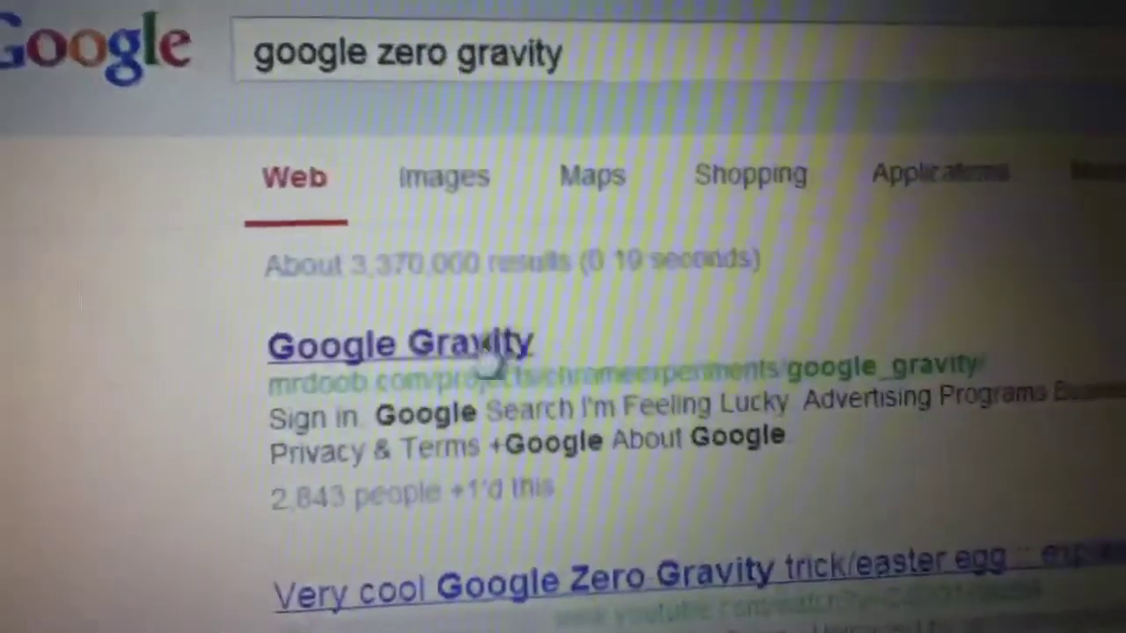
Open Google Gravity from the results, then the fallen Maps link showing Illinois and Indiana
left_click(400, 343)
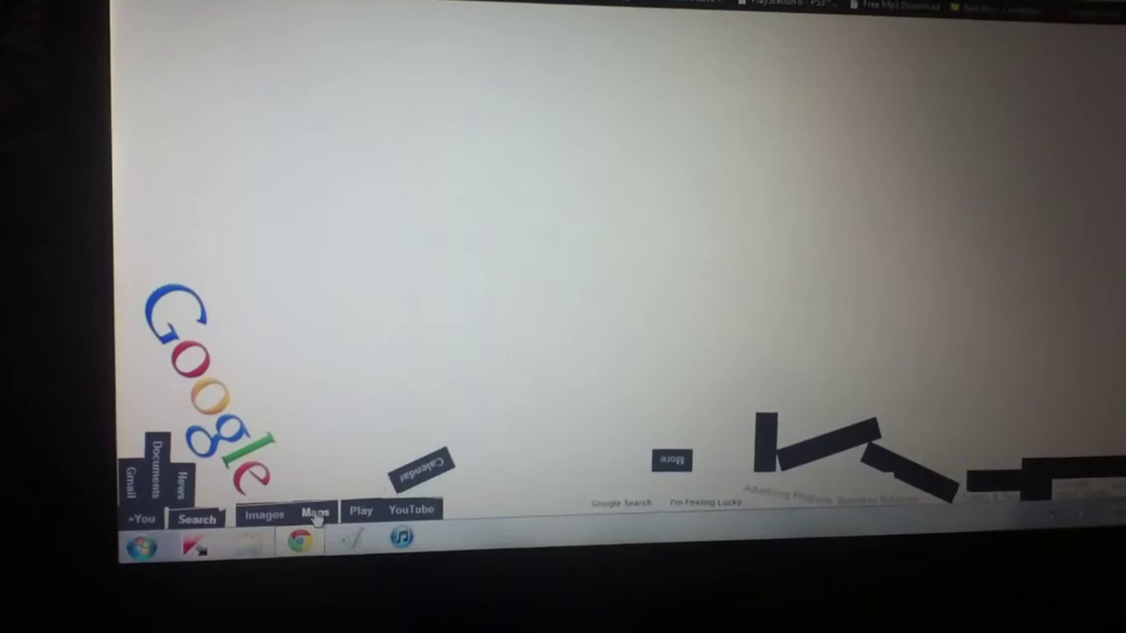
left_click(315, 513)
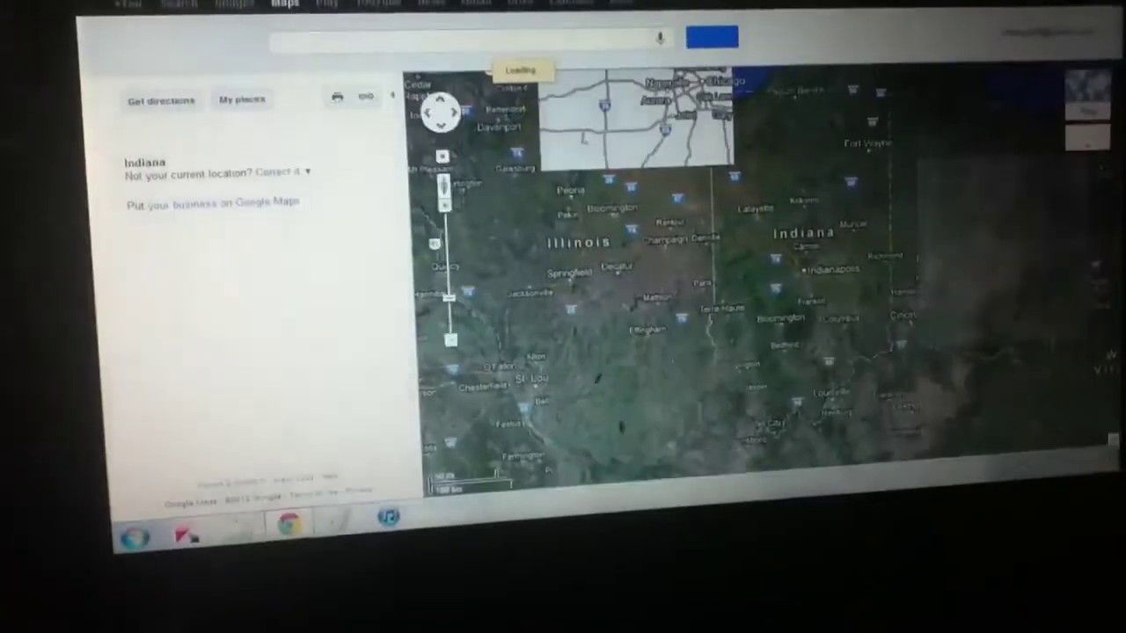